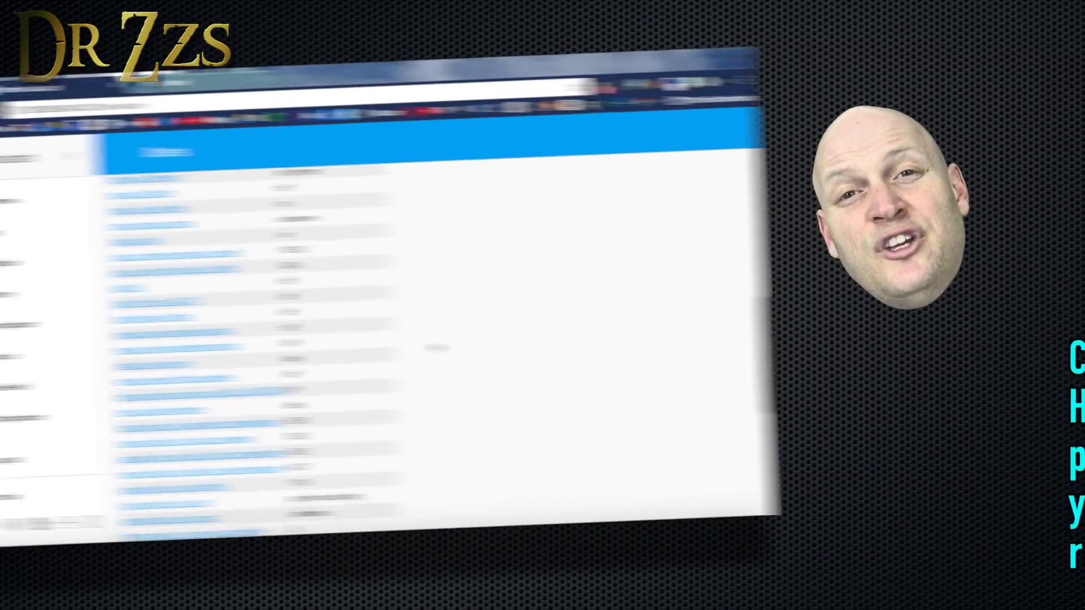
Step: Right-click MakerWall.dash in the appdaemon dashboards folder to preview its details
right_click(280, 352)
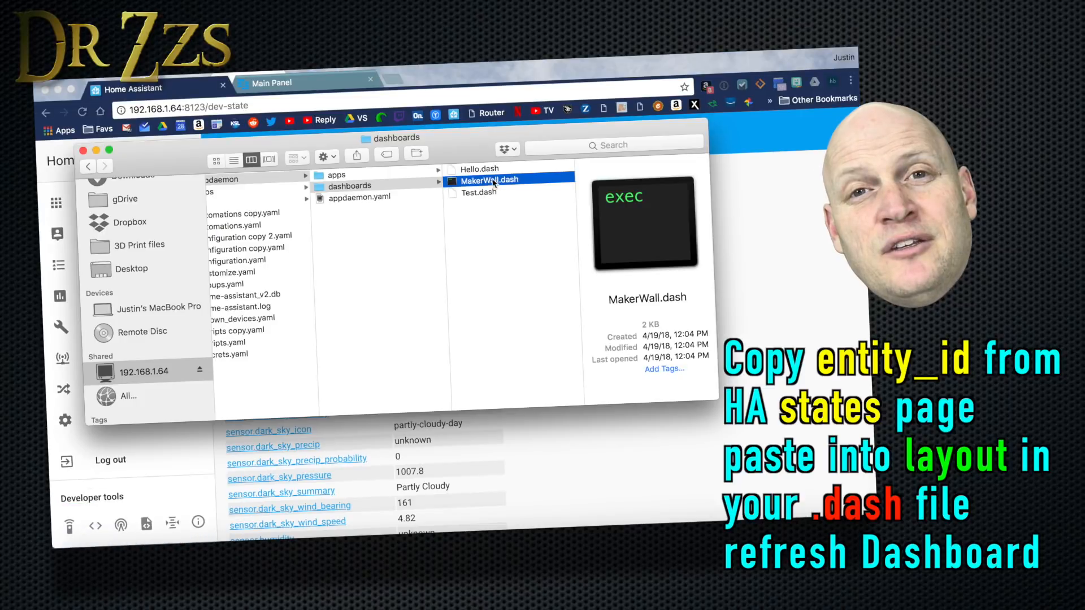
Step: Open MakerWall.dash in Sublime Text to view its widgets and layout
double_click(490, 180)
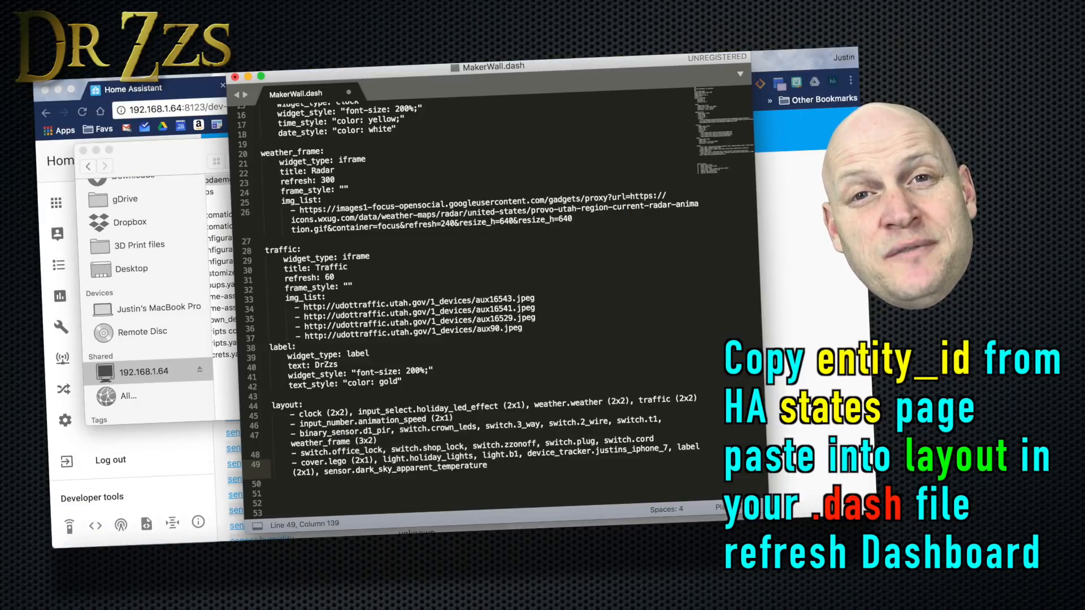
left_click(82, 114)
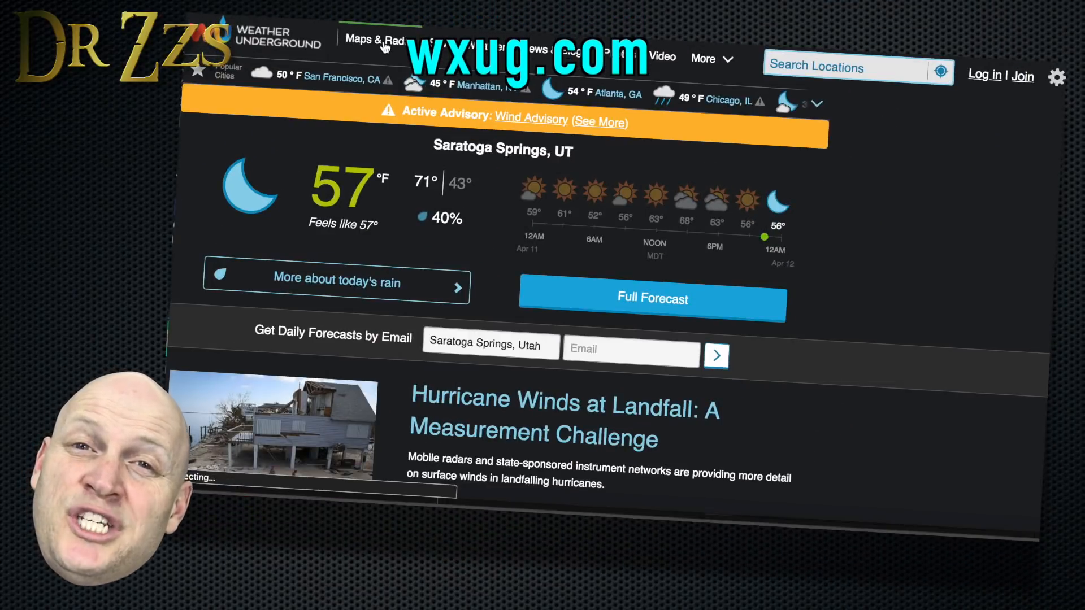
Step: Show Weather Underground's U.S. Regional Radar map and get its image link
left_click(378, 40)
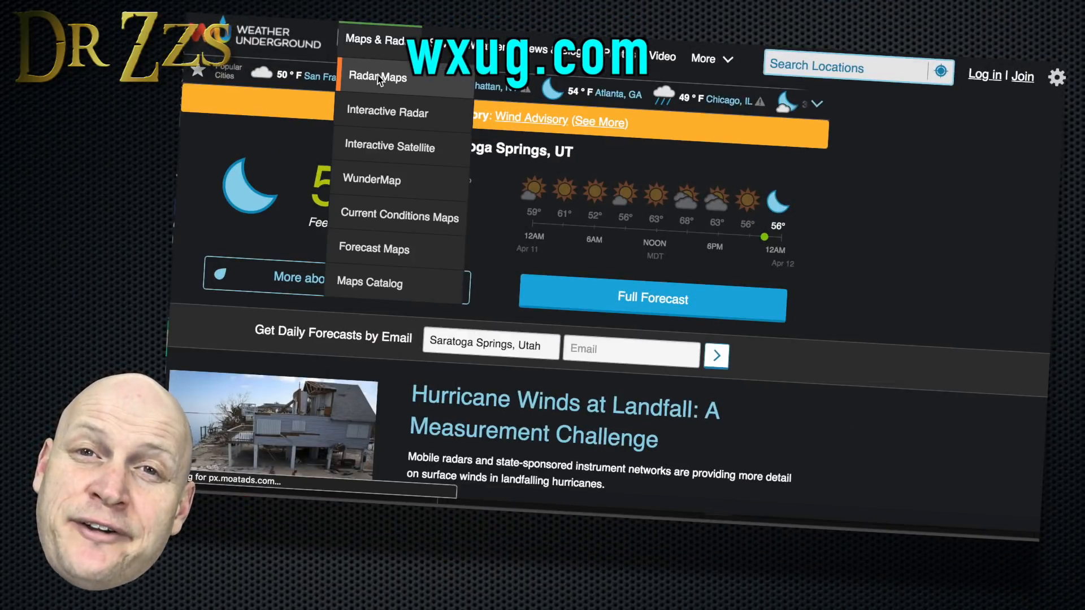
left_click(378, 76)
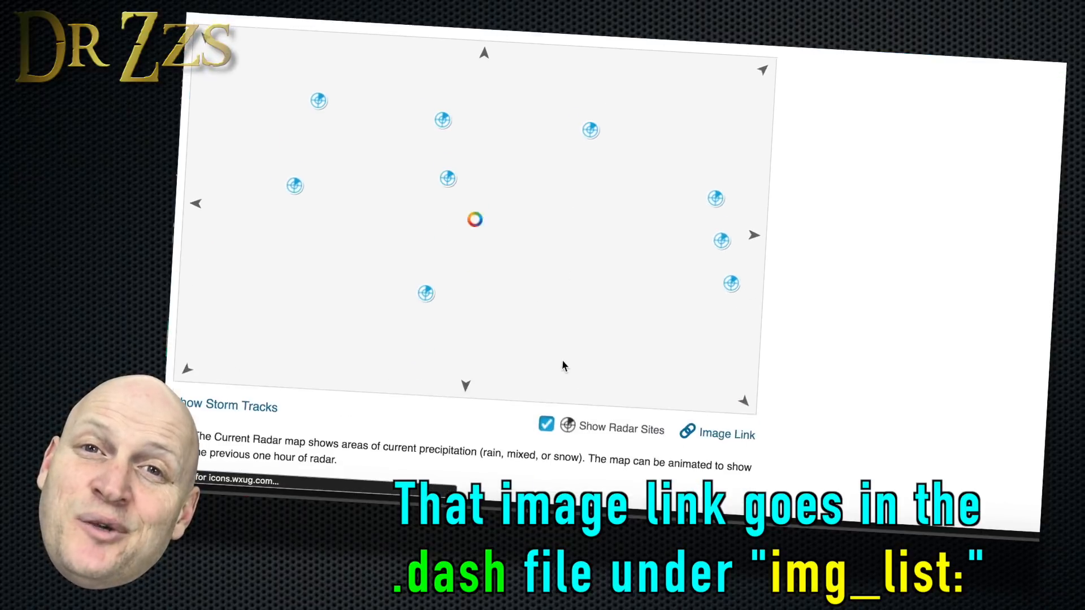
left_click(717, 434)
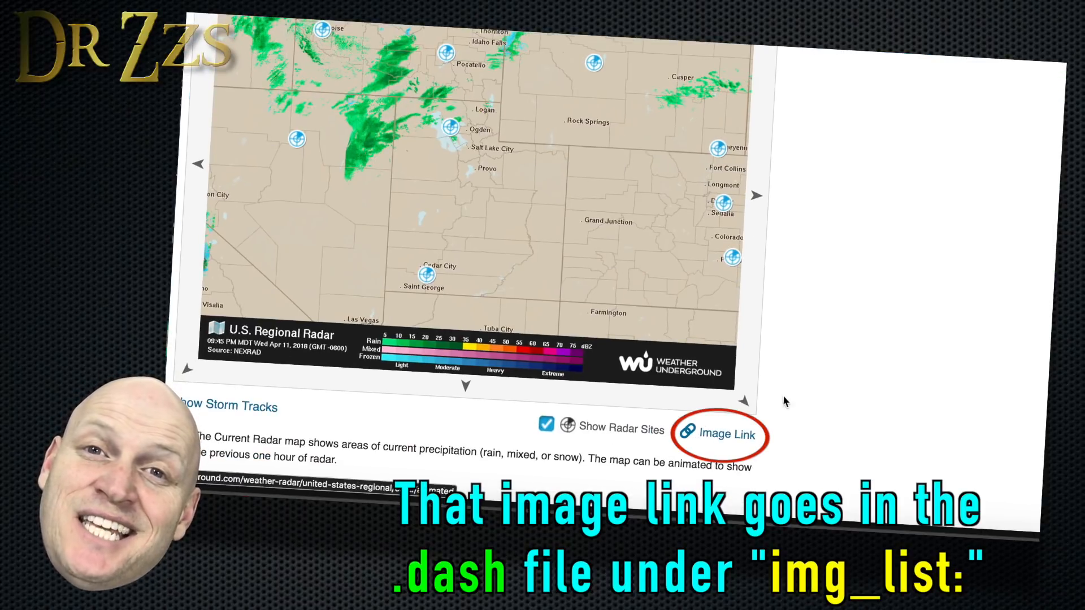
left_click(722, 435)
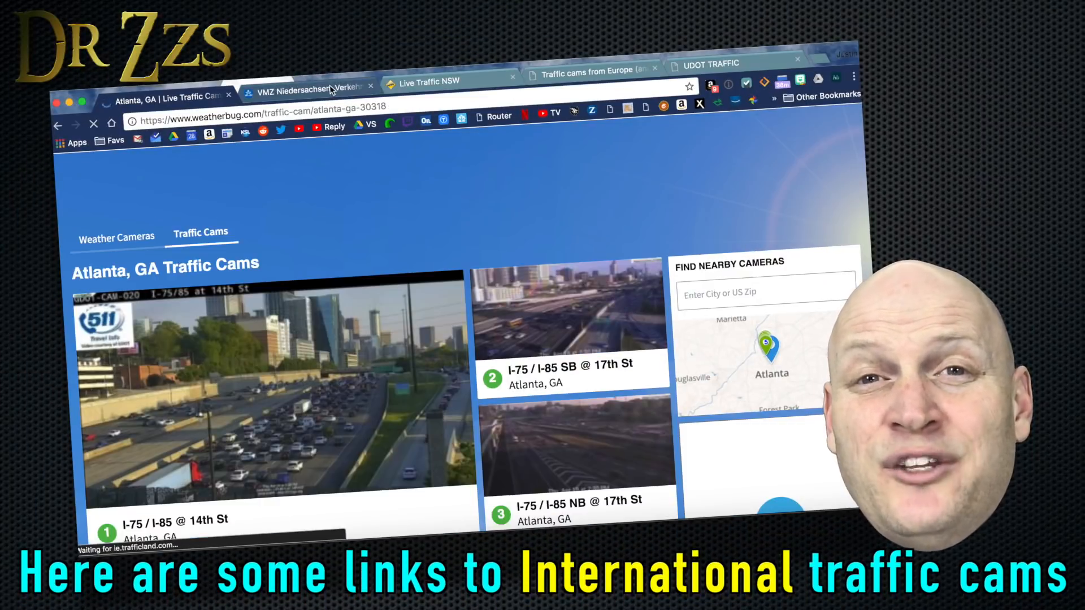
Step: Browse the Live Traffic NSW, European traffic cams and UDOT Traffic tabs
left_click(425, 81)
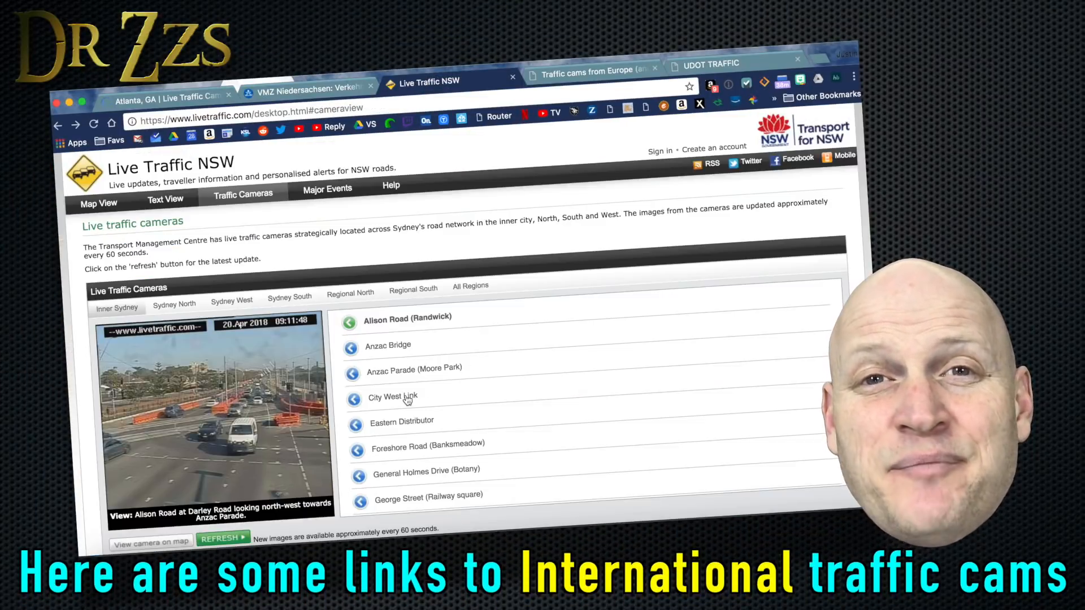
left_click(588, 70)
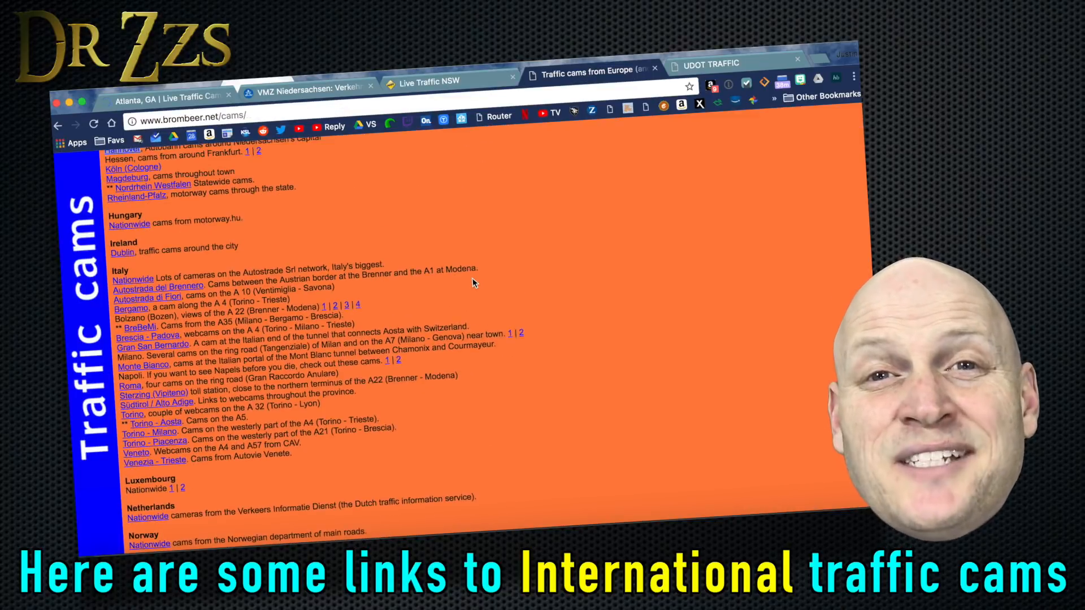
left_click(707, 64)
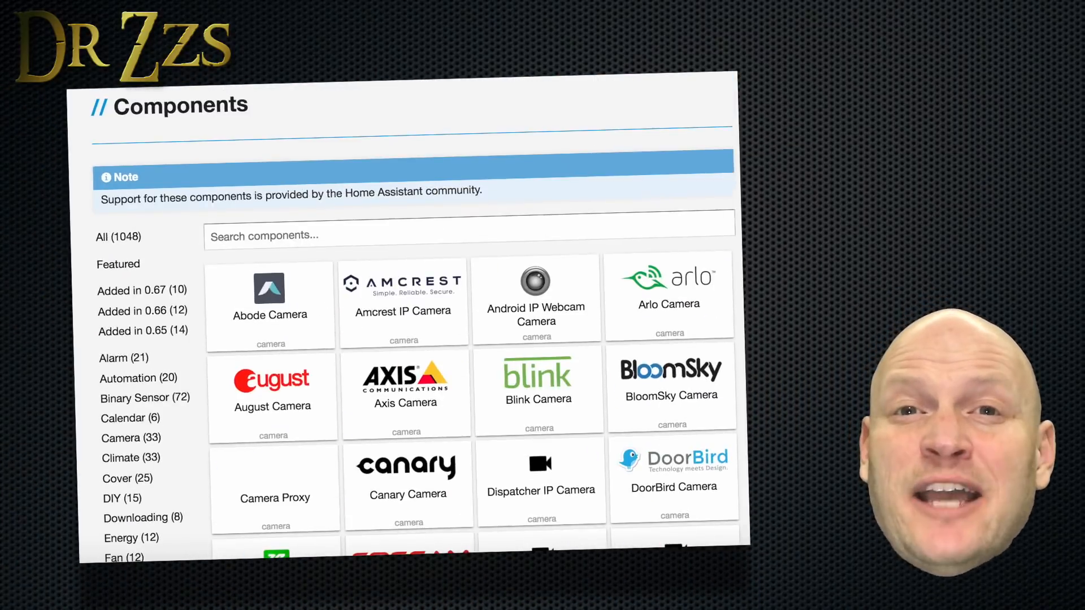
Step: Scroll through the Home Assistant component tiles
scroll("down", 3)
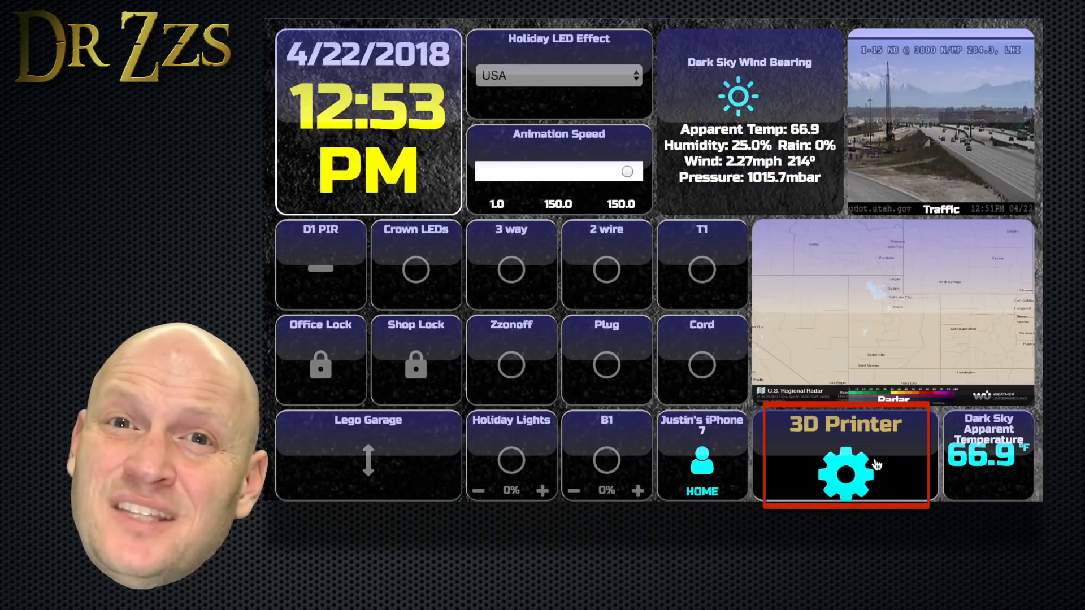
left_click(845, 463)
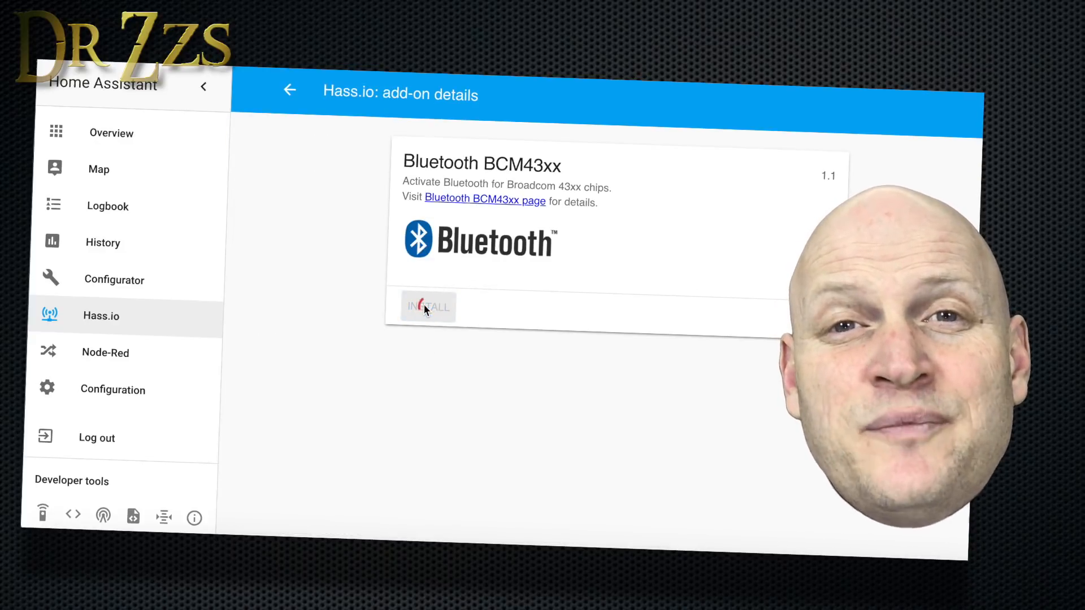
Step: Install the Bluetooth BCM43xx add-on in Hass.io
left_click(428, 306)
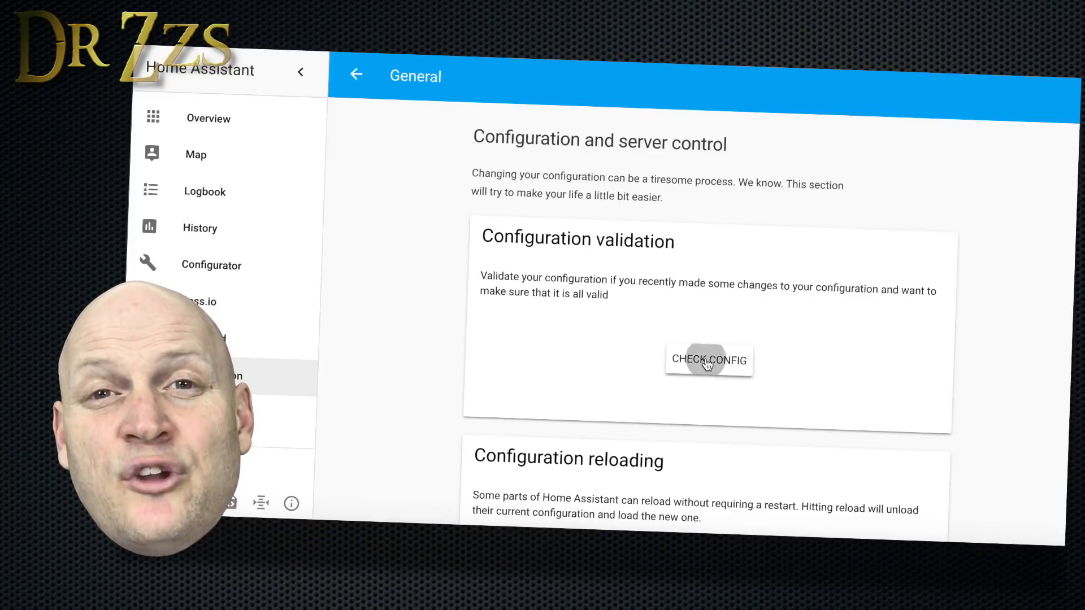
Step: Scroll down the General configuration page to the Configuration validation section
scroll("down", 3)
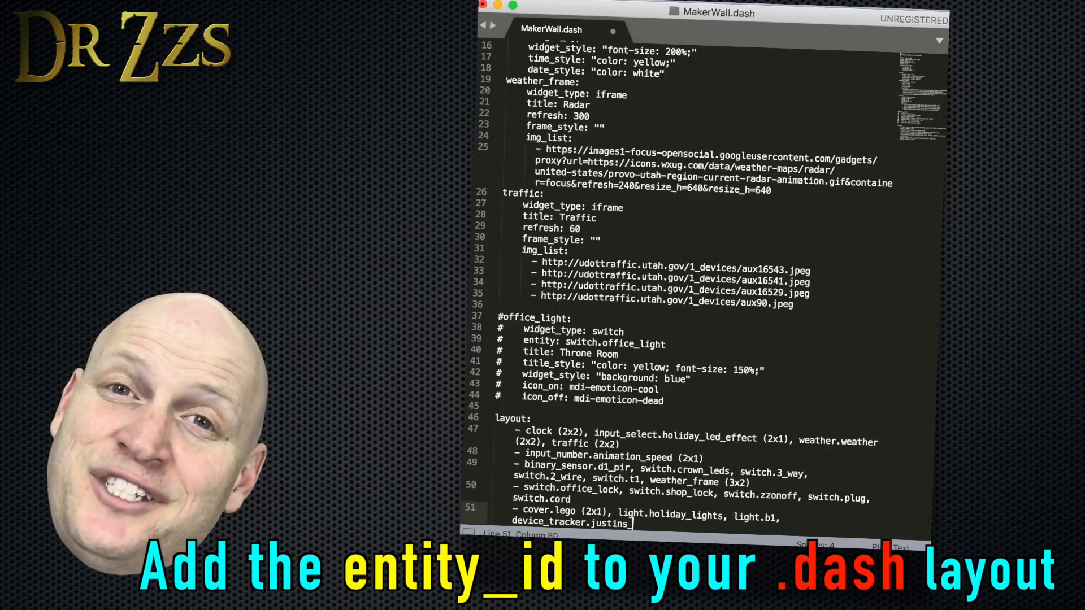
Step: Append the device_tracker entity ending in '_iphone7' to the layout's last row
type("_iphone7")
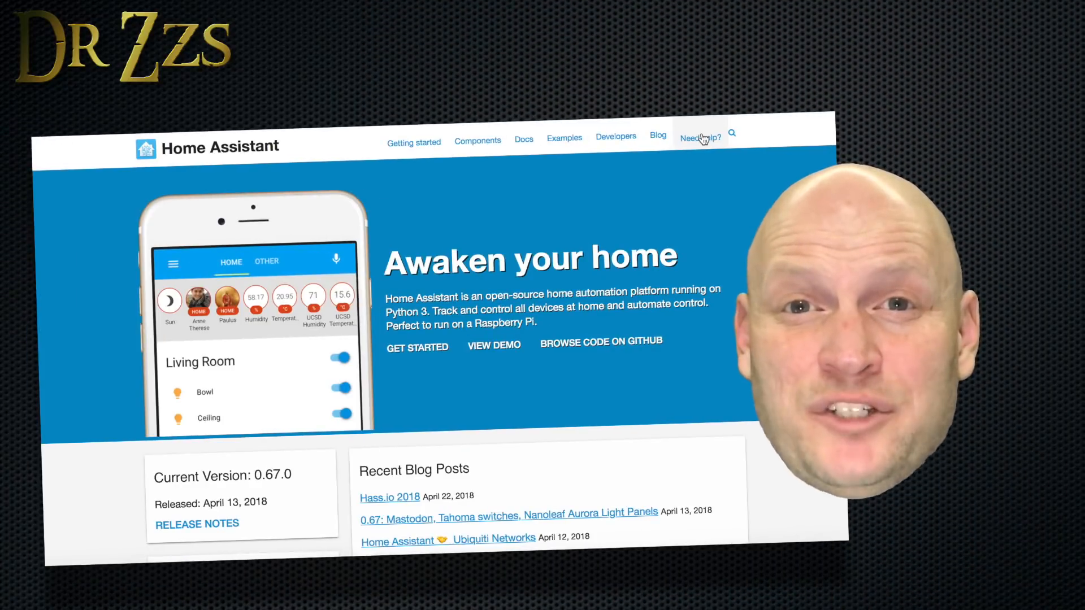
Step: Join the Home Assistant Discord chat server from the Help page
left_click(700, 136)
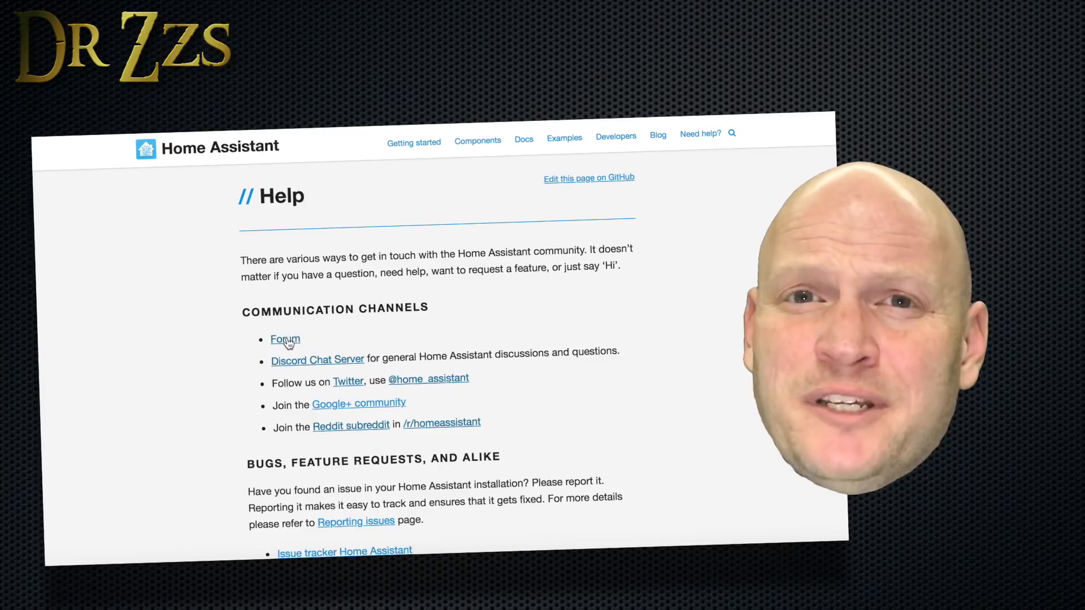
left_click(284, 339)
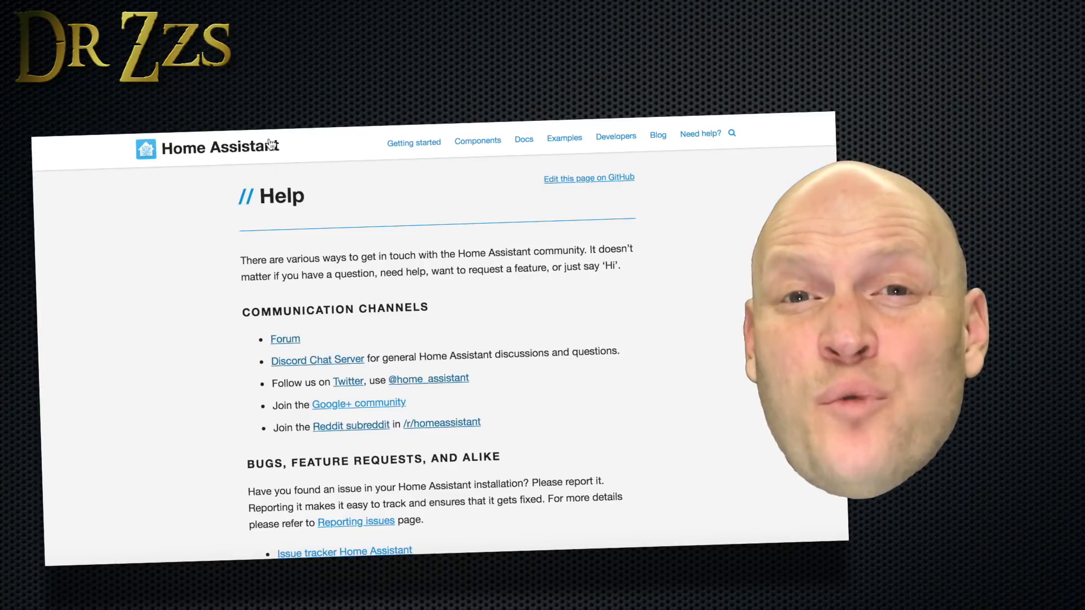
left_click(317, 359)
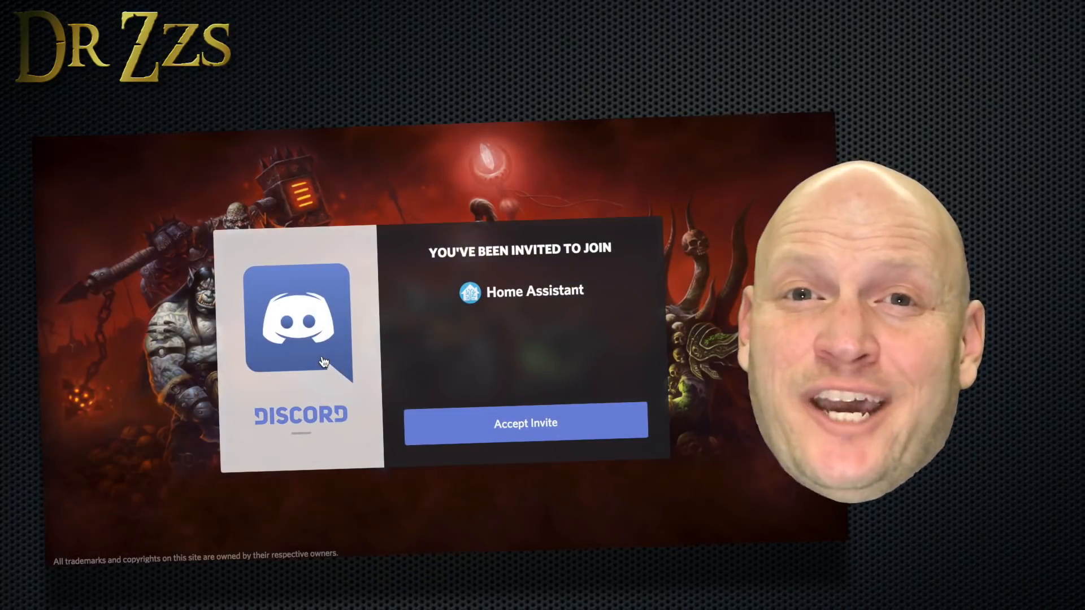
left_click(525, 422)
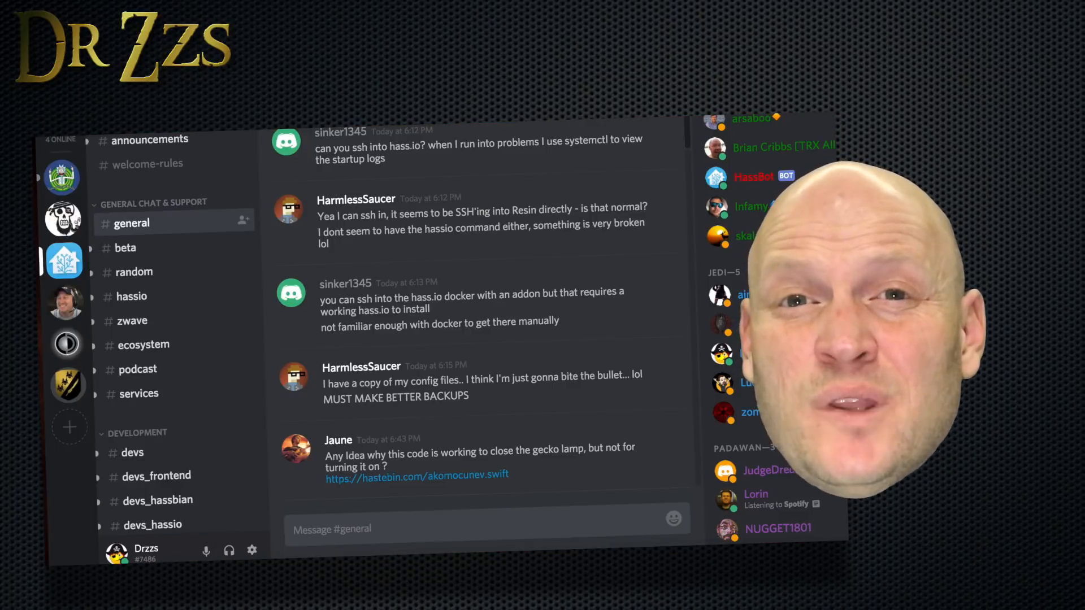